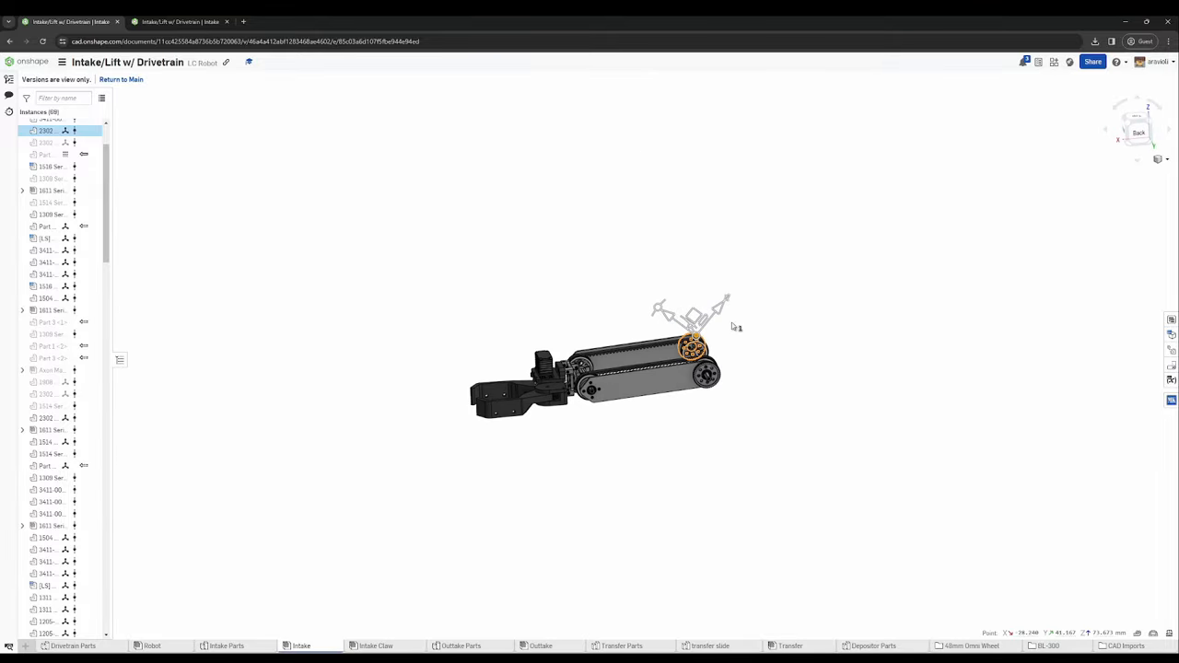
# Return from the view-only version to the Main workspace of the assembly
pyautogui.click(645, 385)
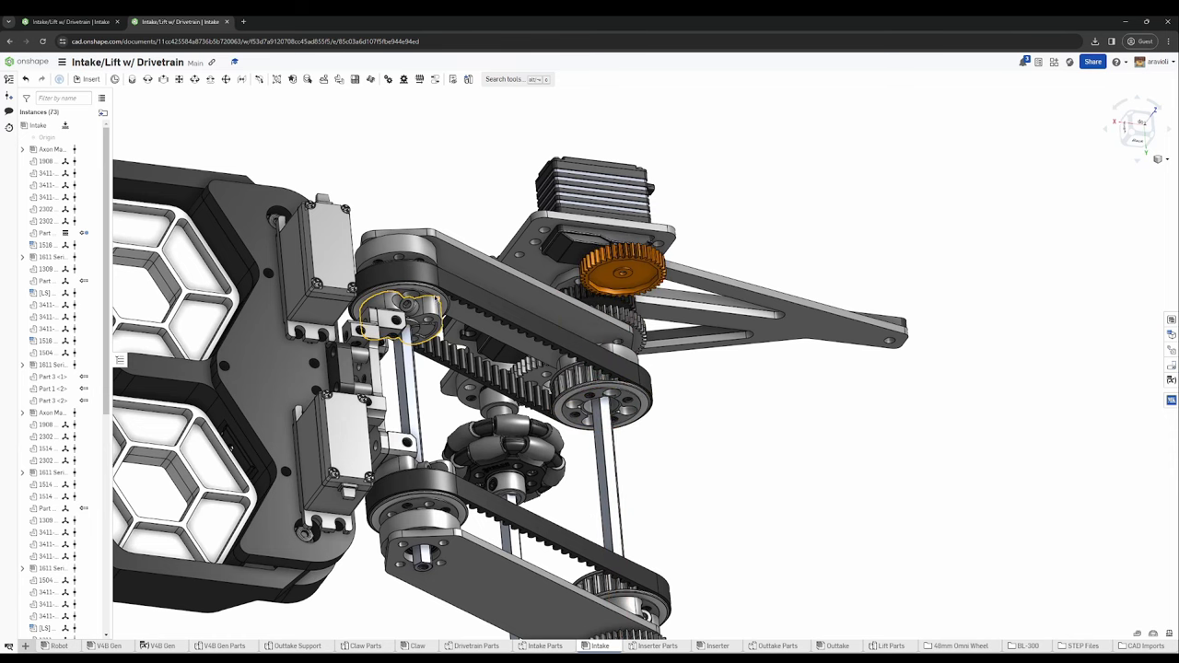
# Select a part in the lift's belt and gear drive to inspect it
pyautogui.click(507, 396)
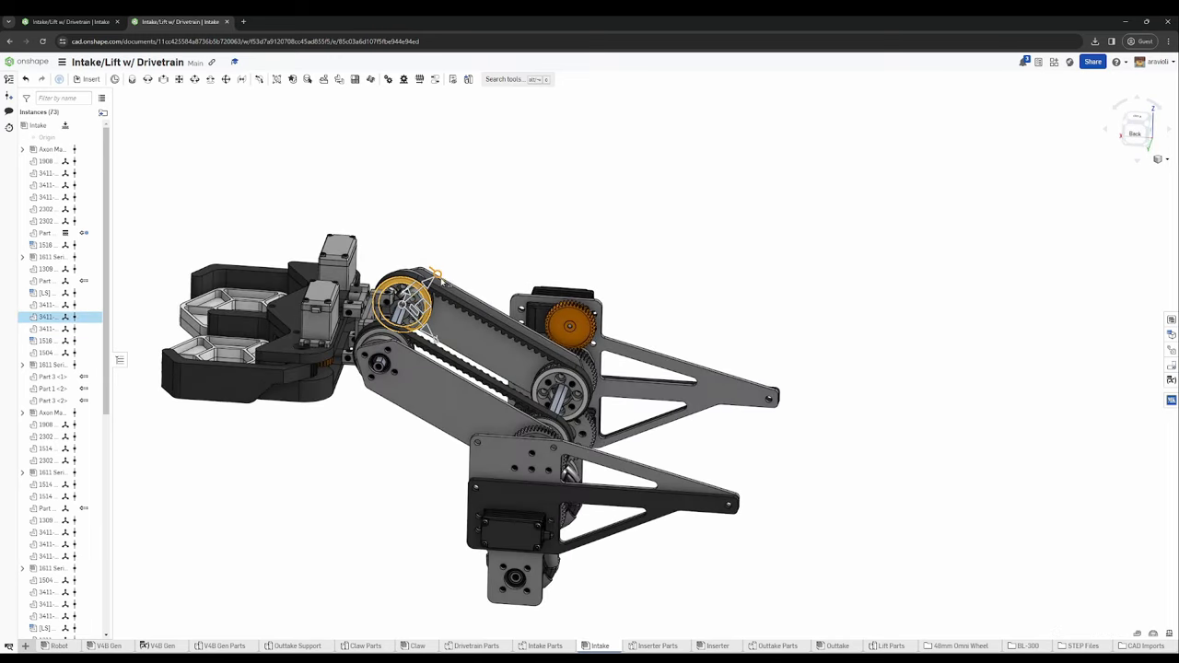
# Orbit the assembly and drag the linkage so the lift arm rises vertical with the intake level
pyautogui.moveTo(438, 273); pyautogui.dragTo(443, 262)
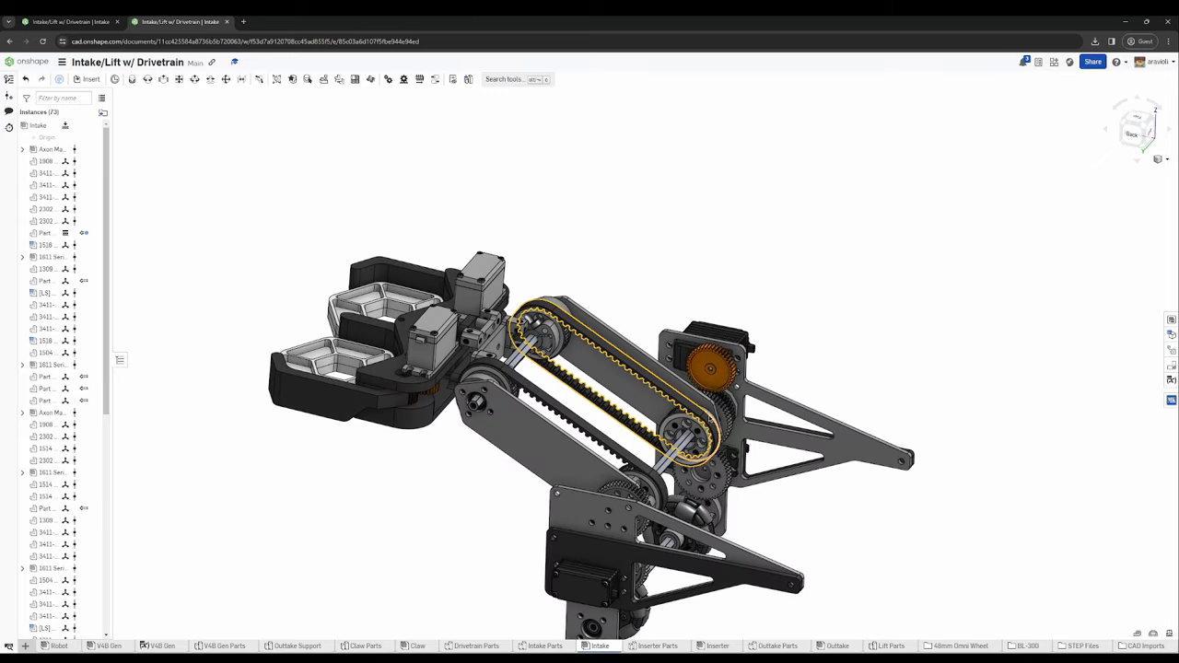
pyautogui.click(44, 210)
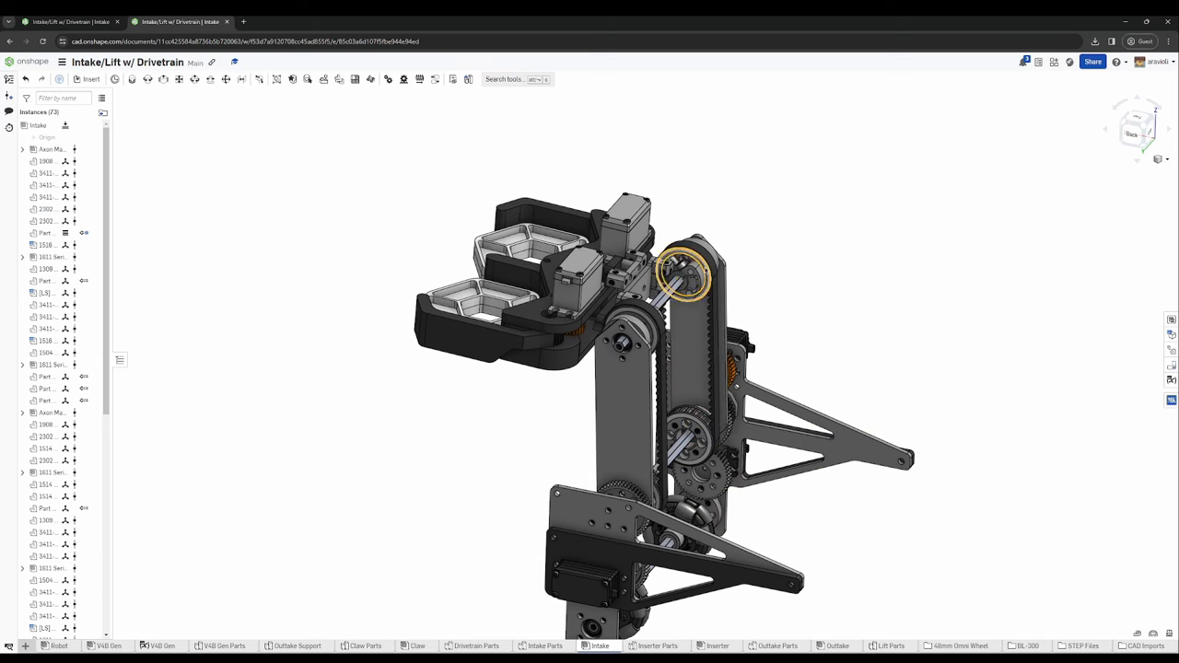
pyautogui.click(46, 316)
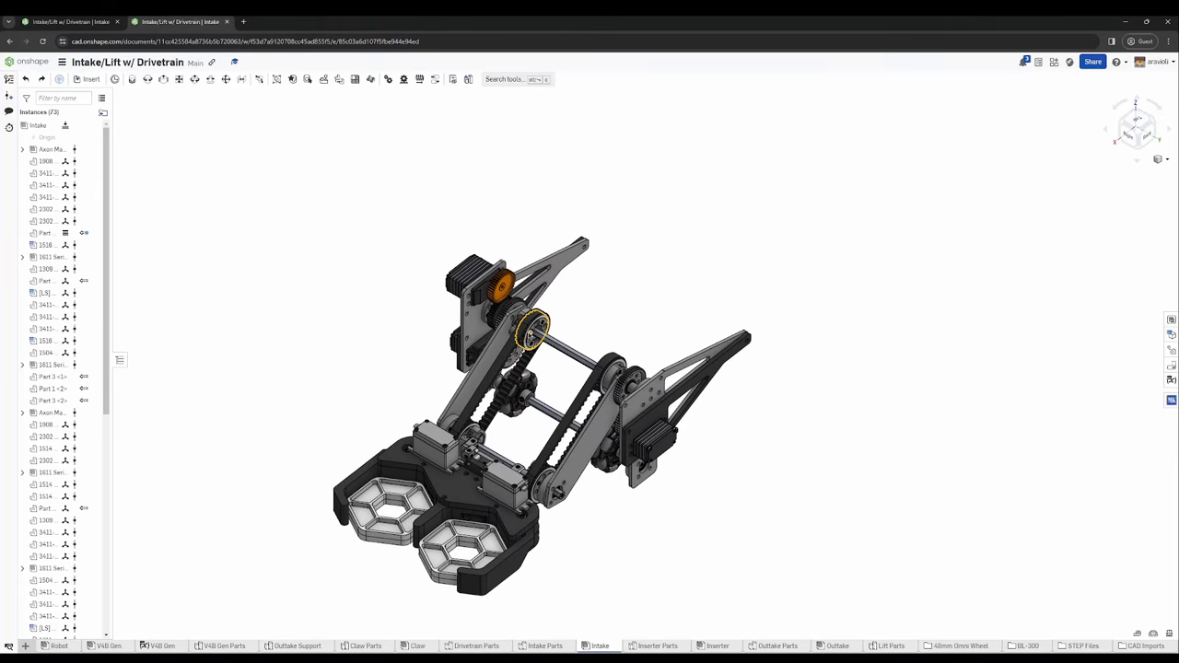
pyautogui.click(1135, 129)
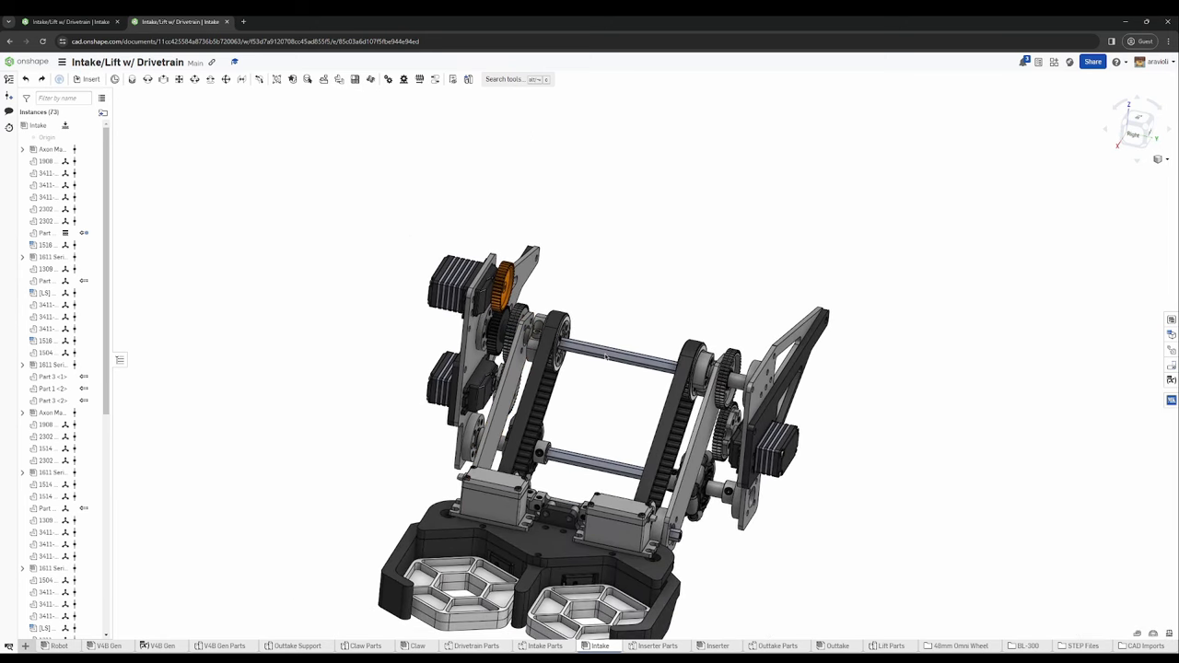
pyautogui.click(617, 360)
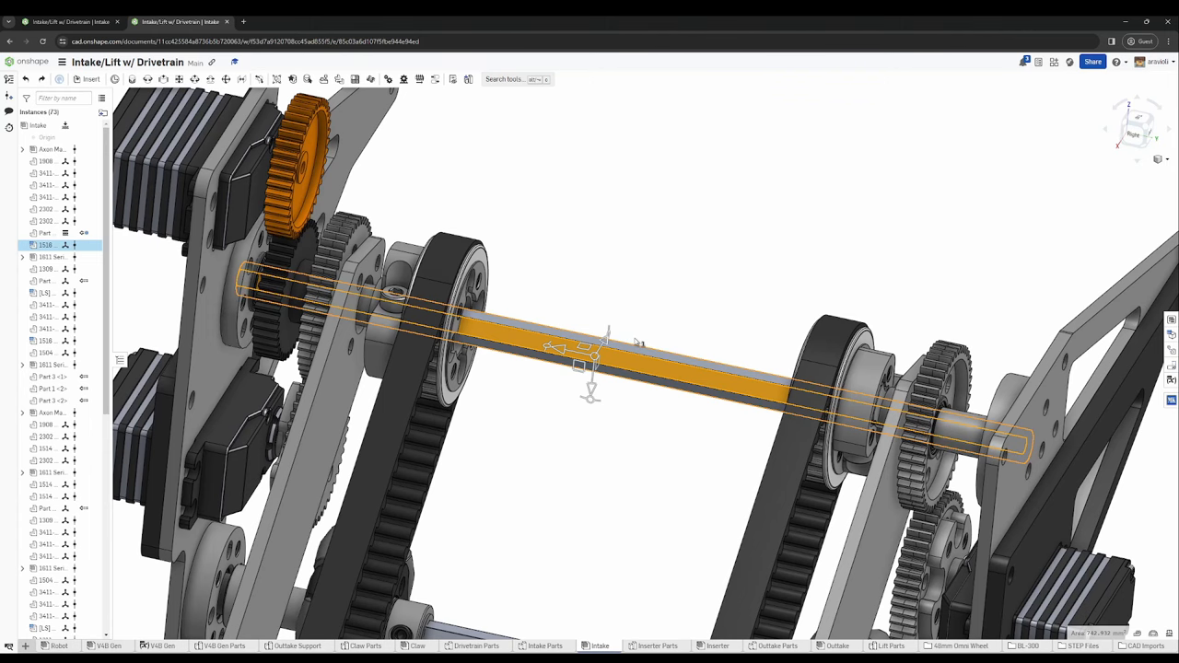
pyautogui.click(678, 293)
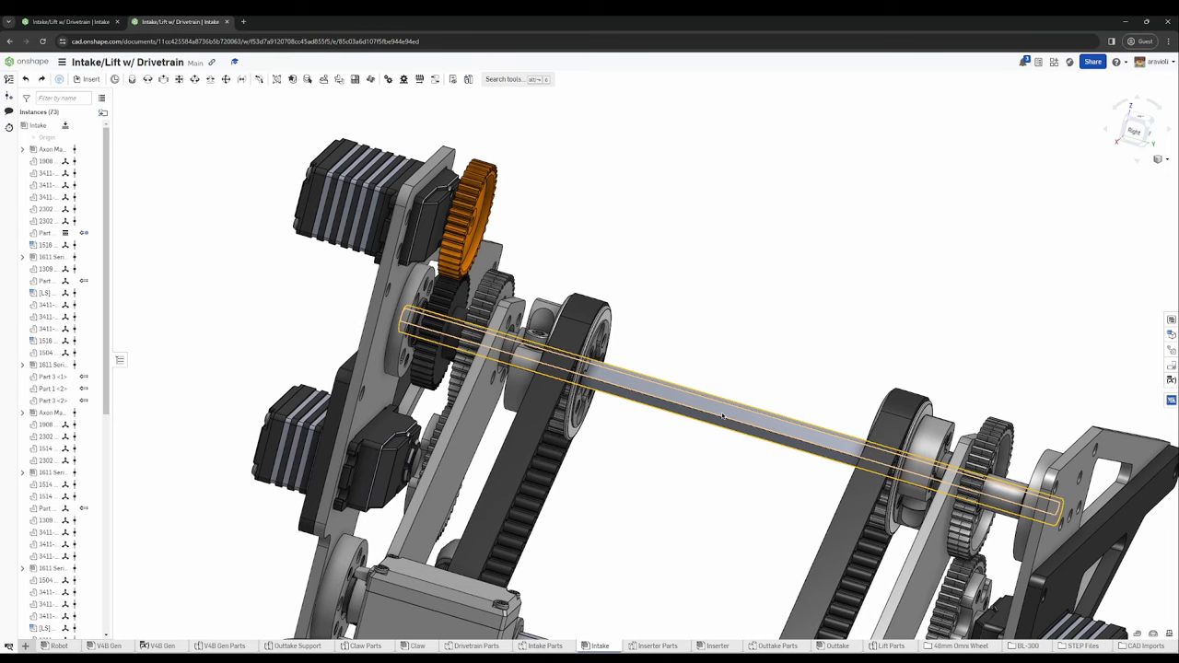
pyautogui.moveTo(727, 417)
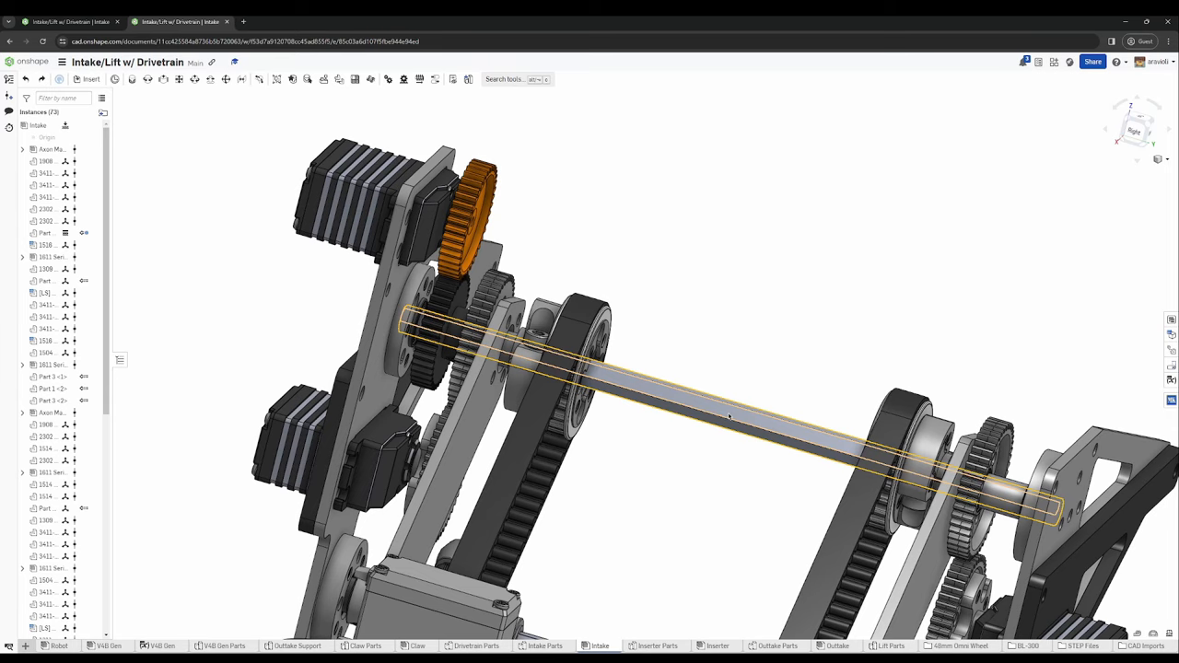
pyautogui.moveTo(741, 416)
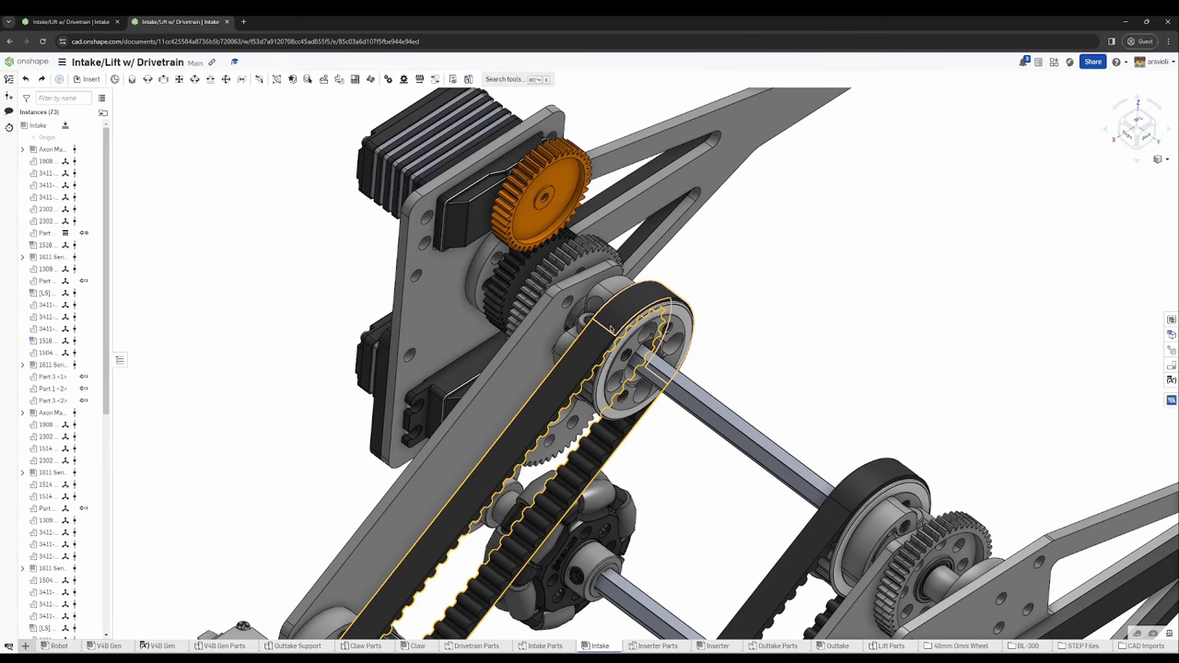
pyautogui.moveTo(628, 315)
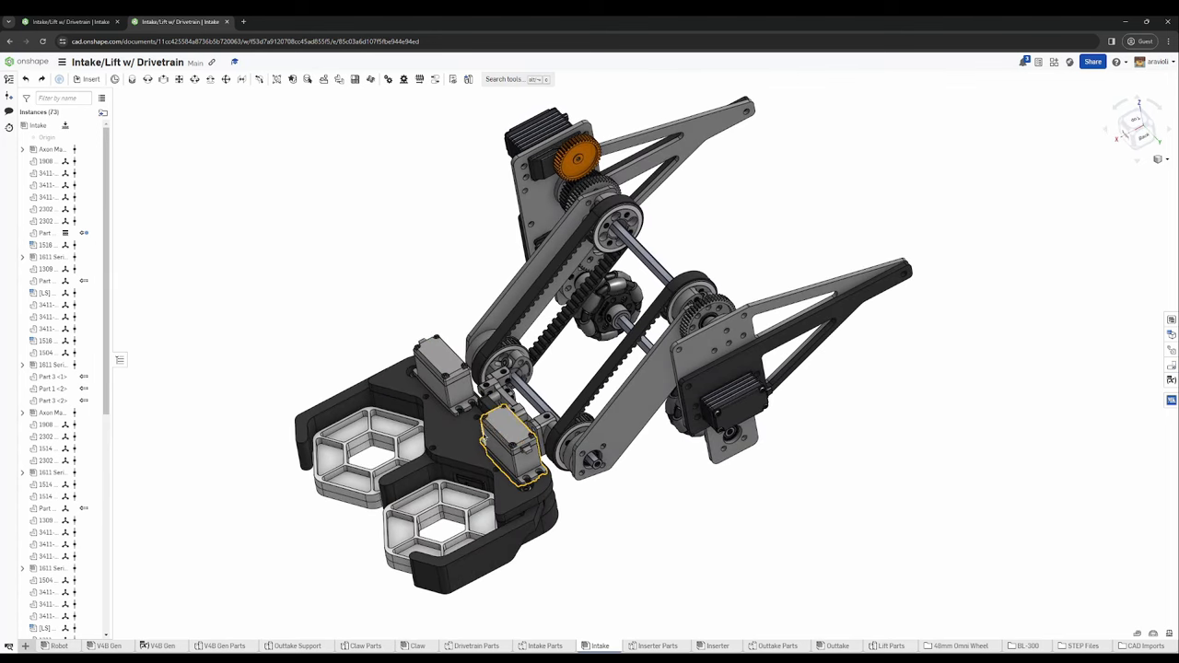
pyautogui.click(438, 531)
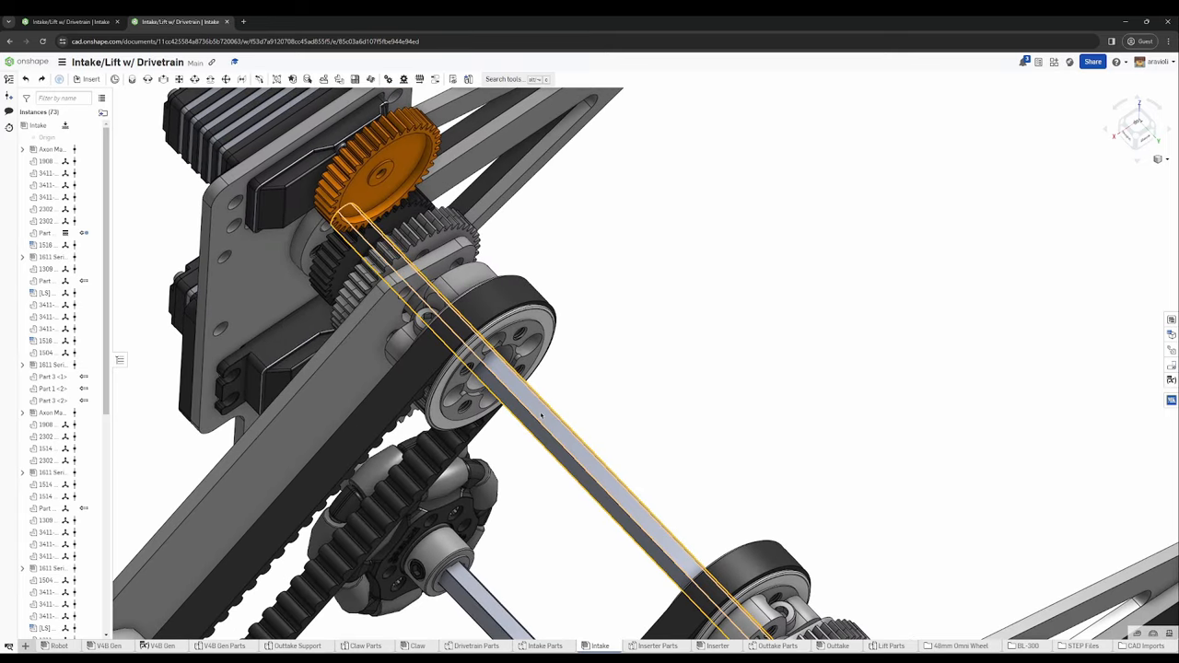
pyautogui.moveTo(550, 428)
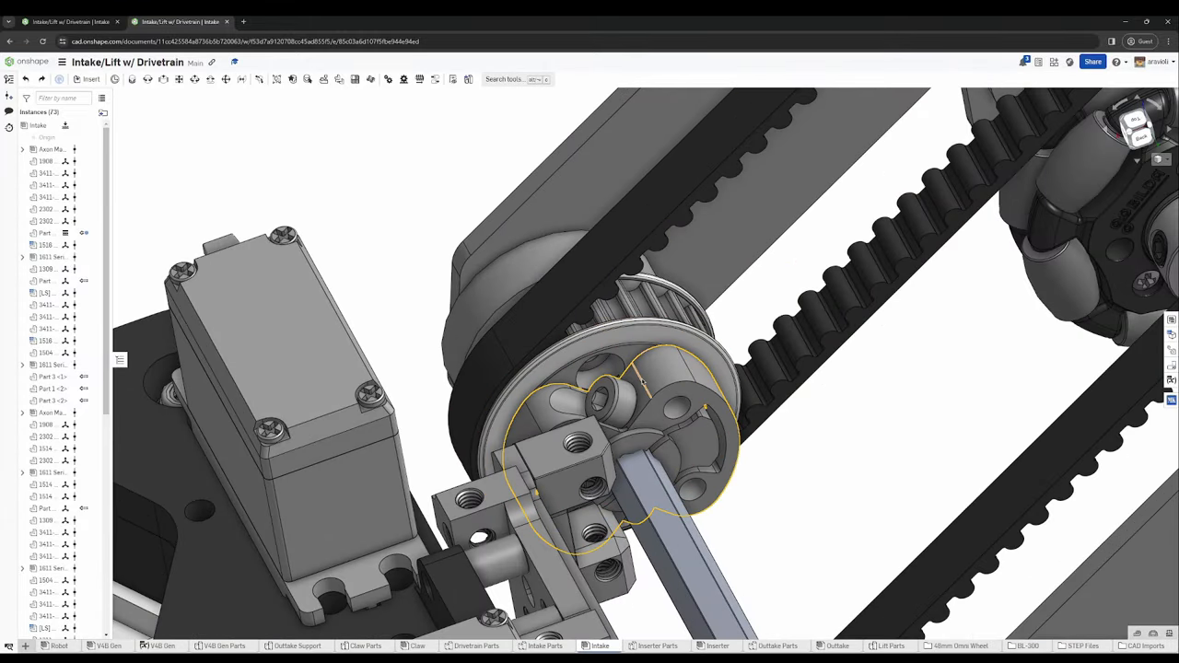
pyautogui.moveTo(644, 369); pyautogui.dragTo(553, 460)
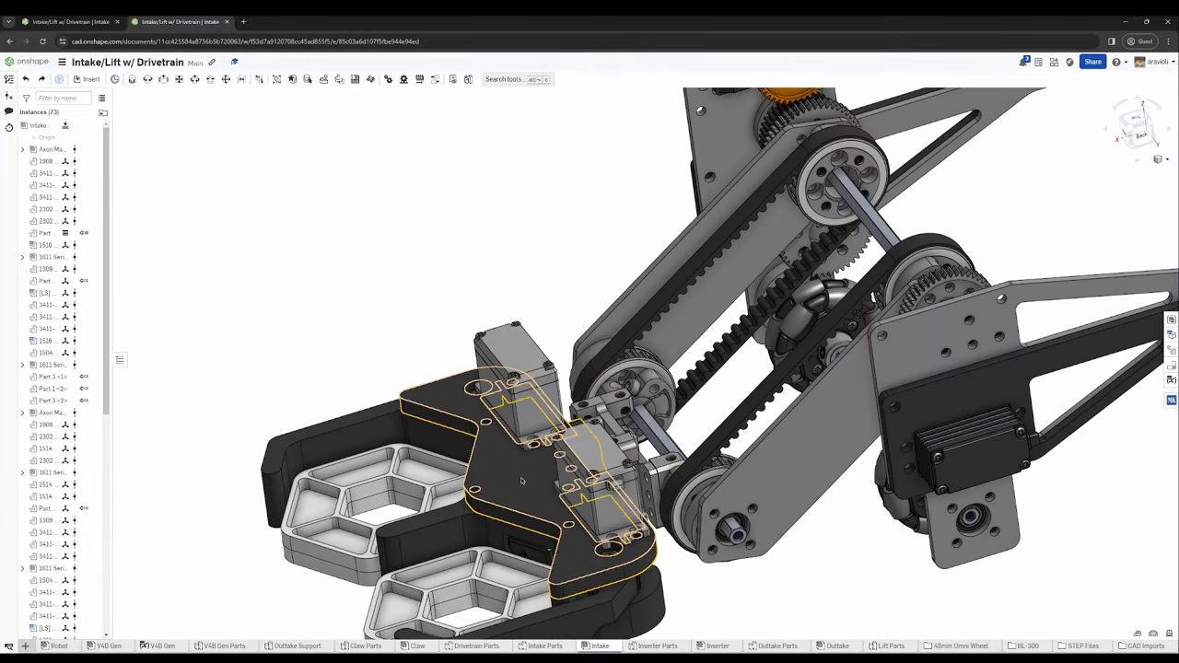
pyautogui.click(801, 298)
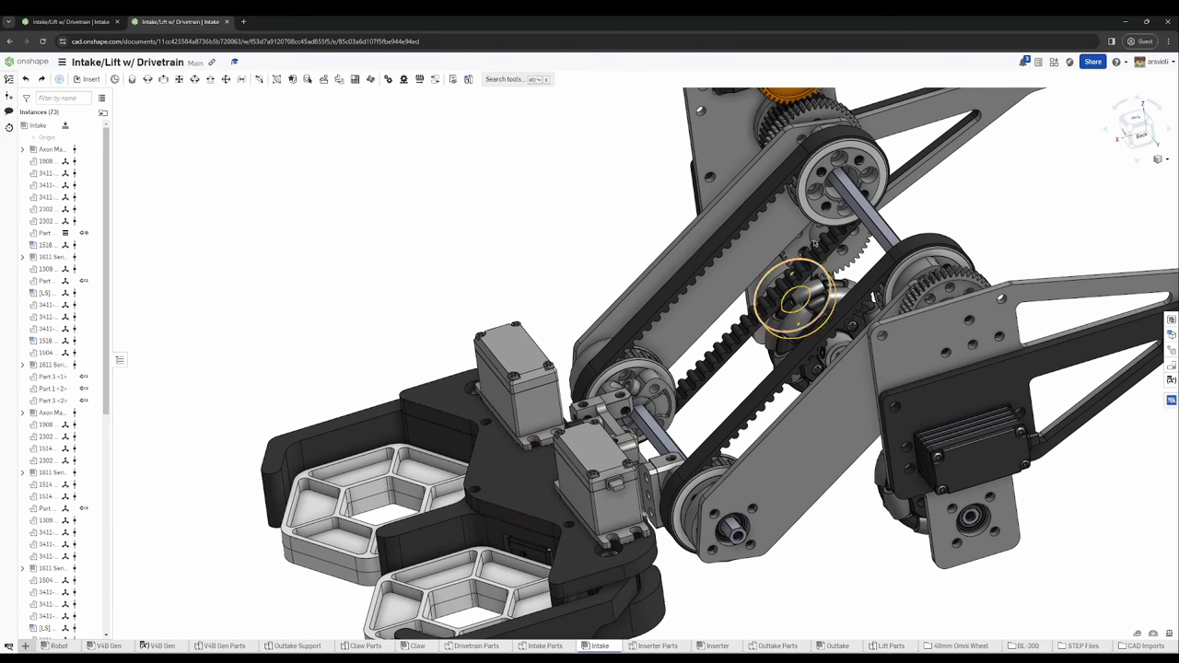
pyautogui.click(44, 245)
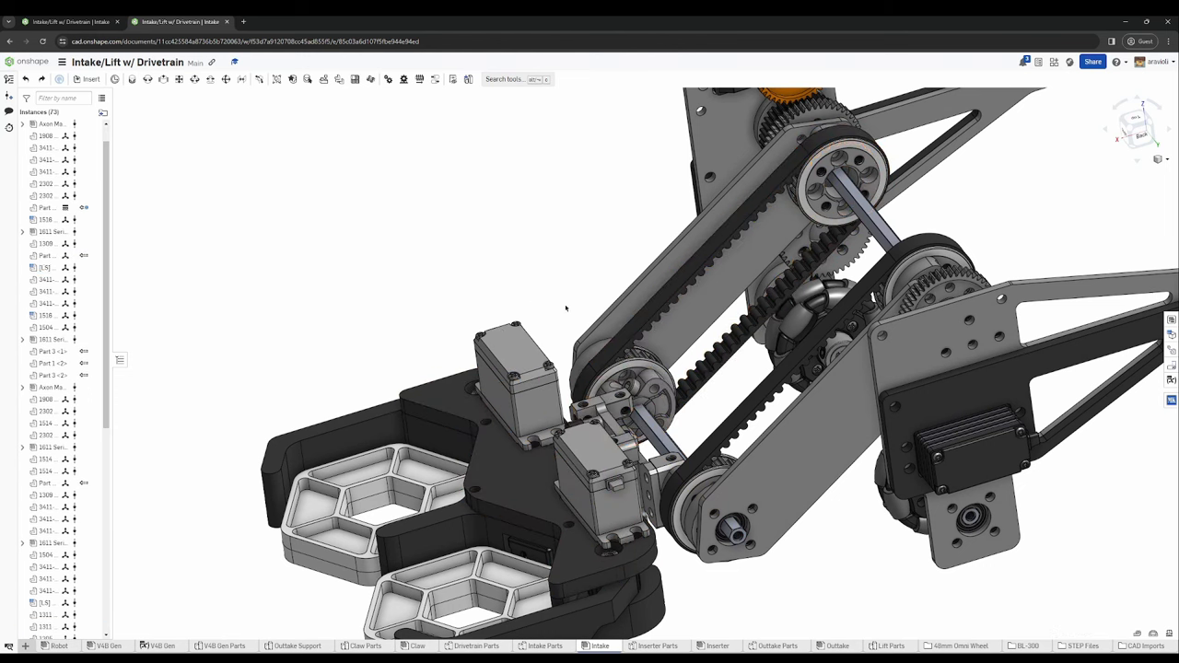
pyautogui.click(630, 402)
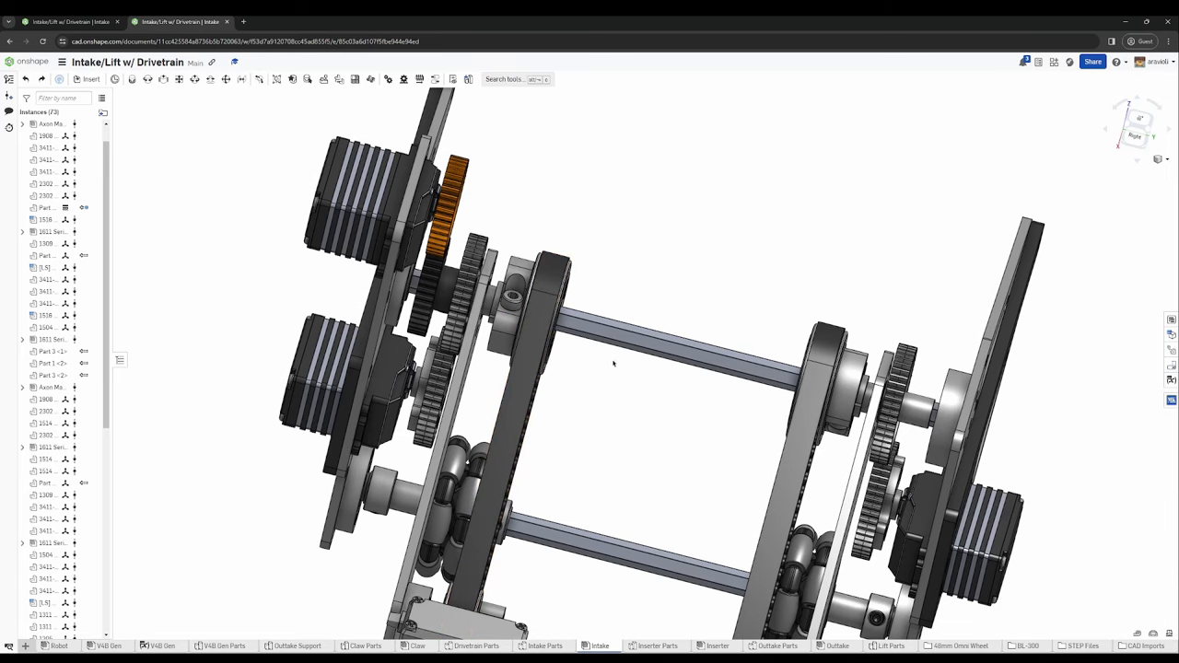
pyautogui.moveTo(626, 385)
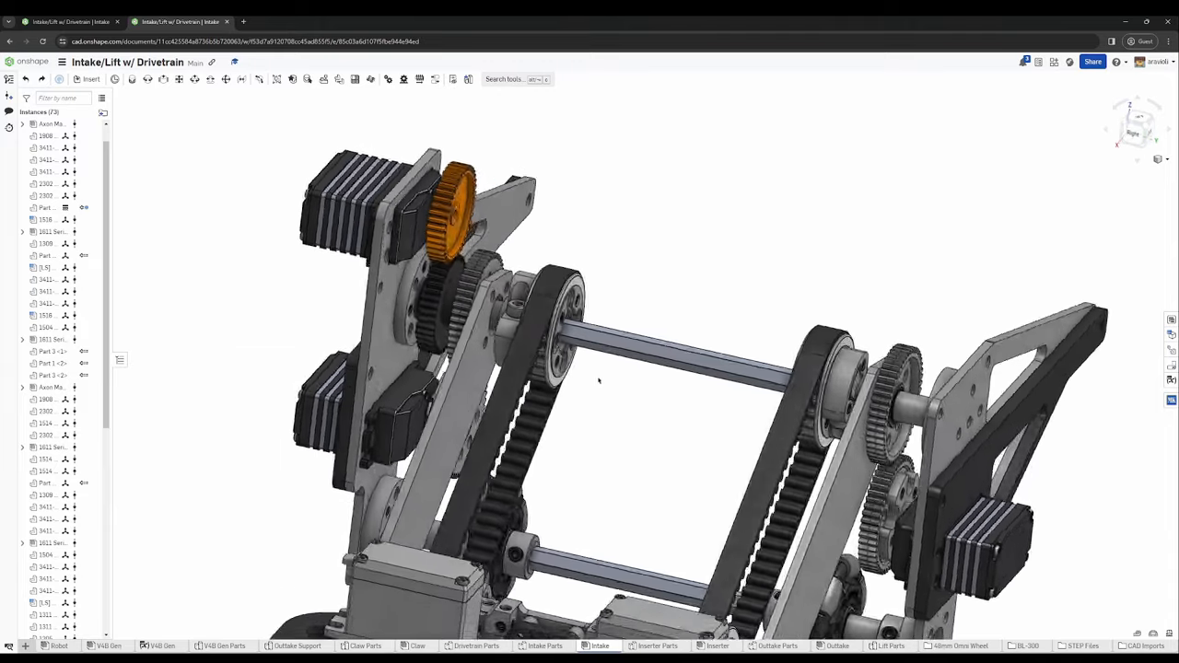
# Orbit the model to view the lift motors, gears and shafts from a steeper angle
pyautogui.moveTo(599, 381); pyautogui.dragTo(553, 414)
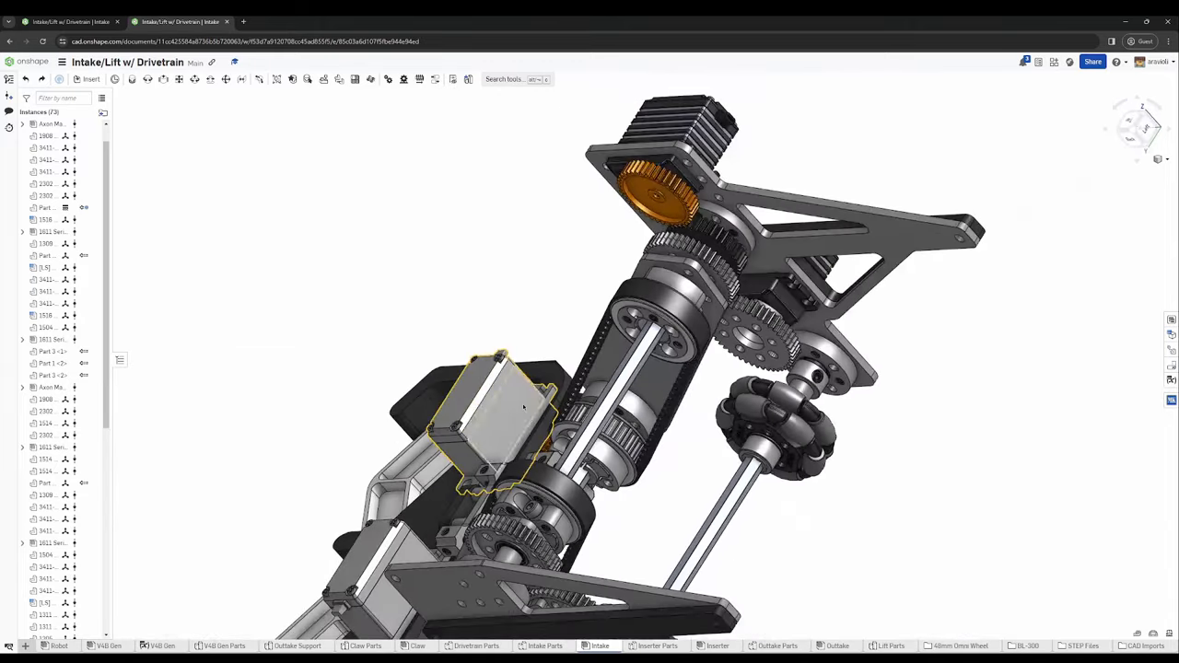